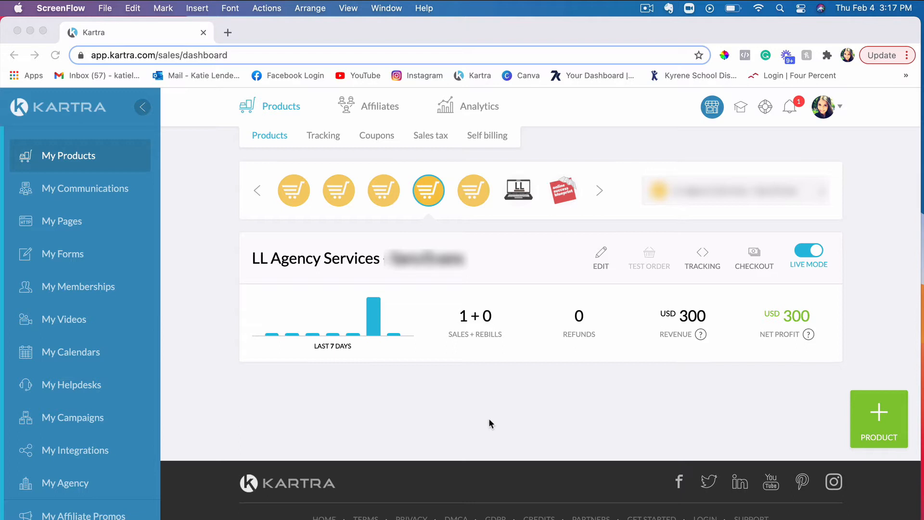
pyautogui.moveTo(545, 405)
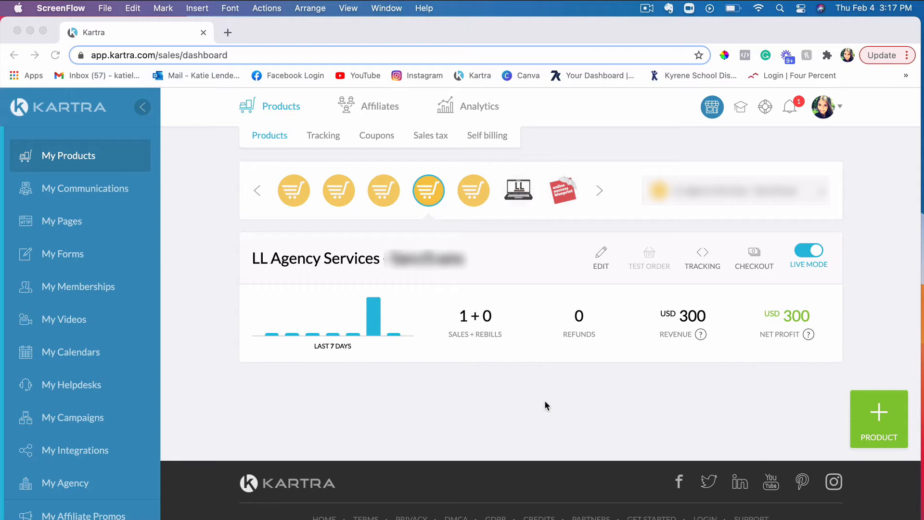
pyautogui.moveTo(619, 352)
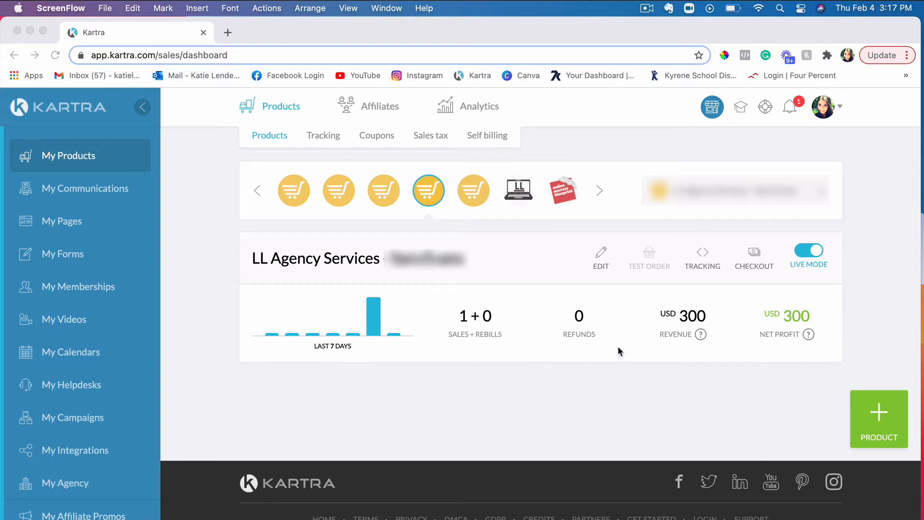
pyautogui.moveTo(40, 90)
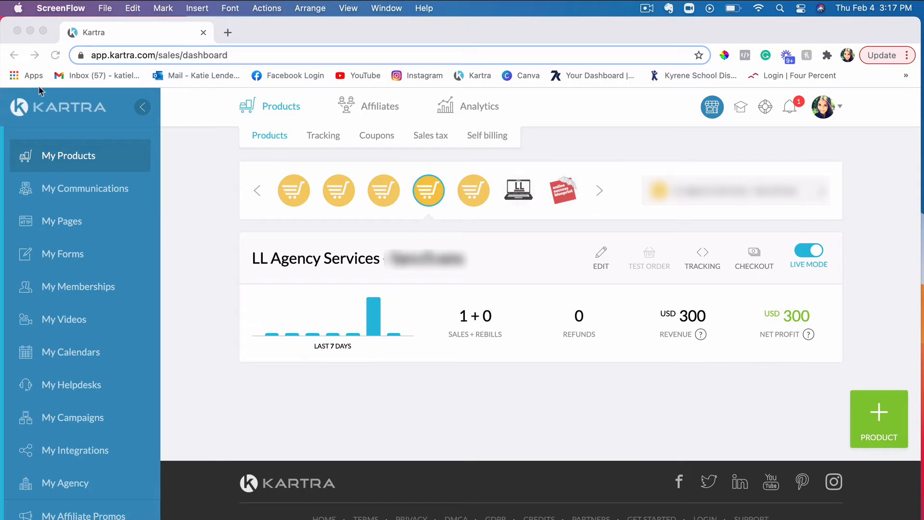
pyautogui.moveTo(56, 155)
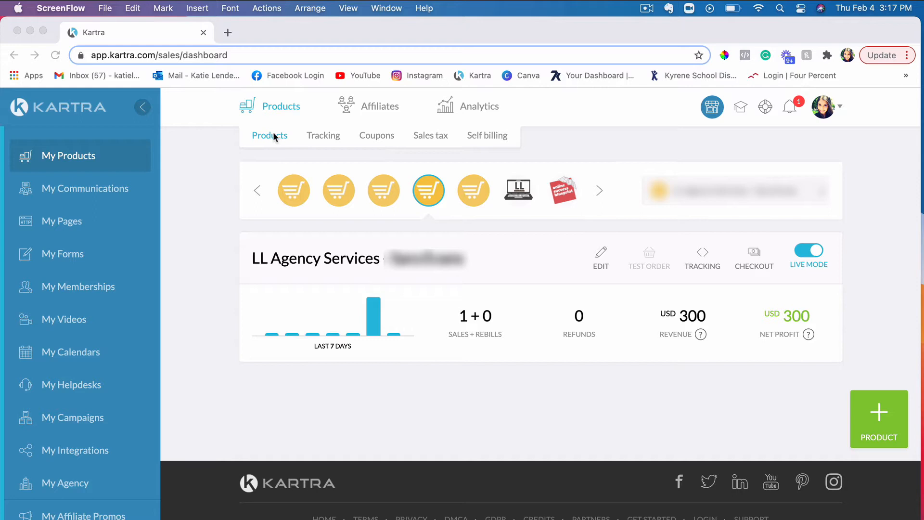
pyautogui.moveTo(385, 154)
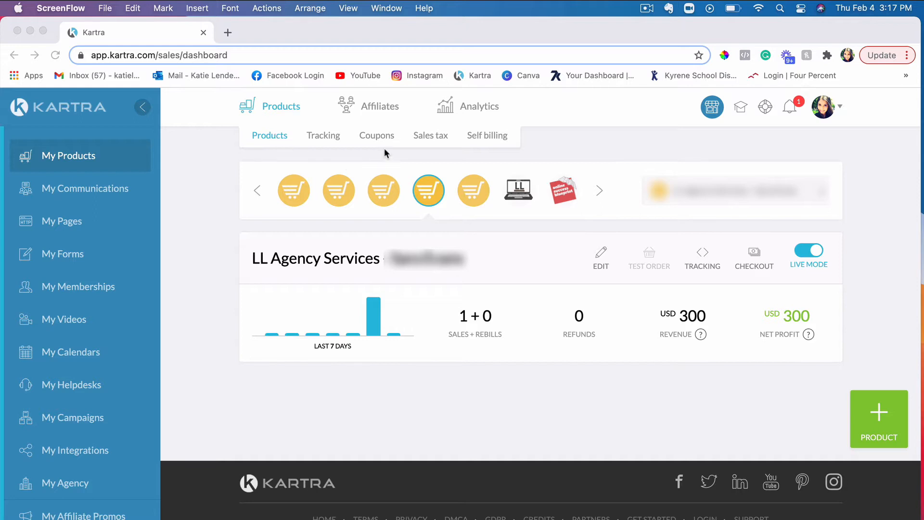
pyautogui.moveTo(218, 150)
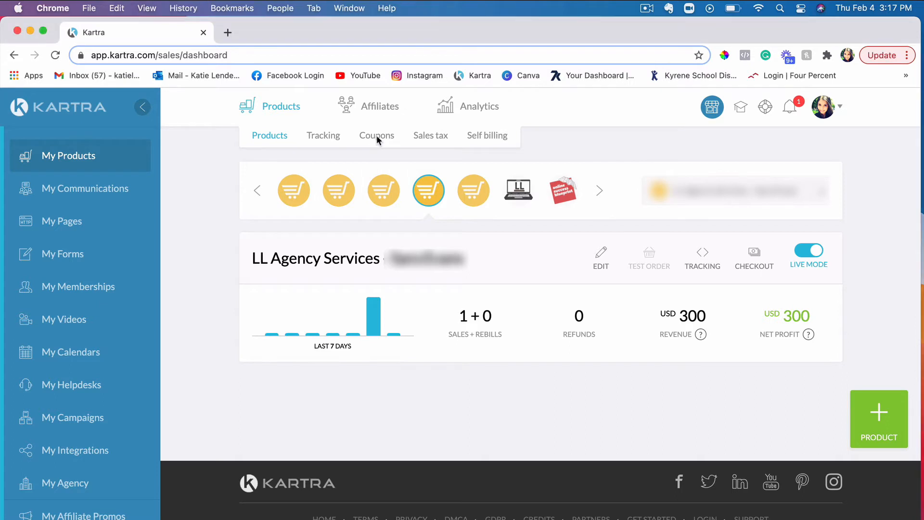
# Step: From the Products Coupons list, start a new blank discount coupon
pyautogui.click(376, 135)
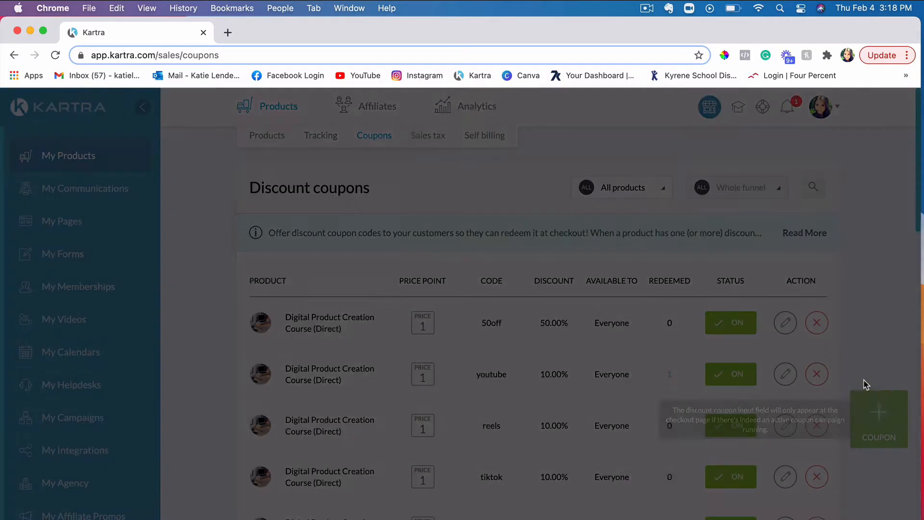
pyautogui.click(877, 412)
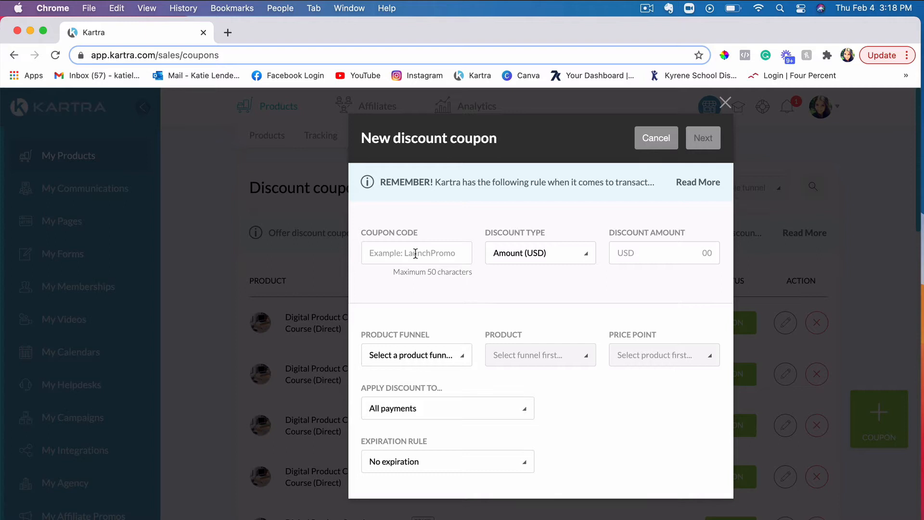
# Step: Enter coupon code 20off with a Percentage (%) discount of 20
pyautogui.click(416, 253)
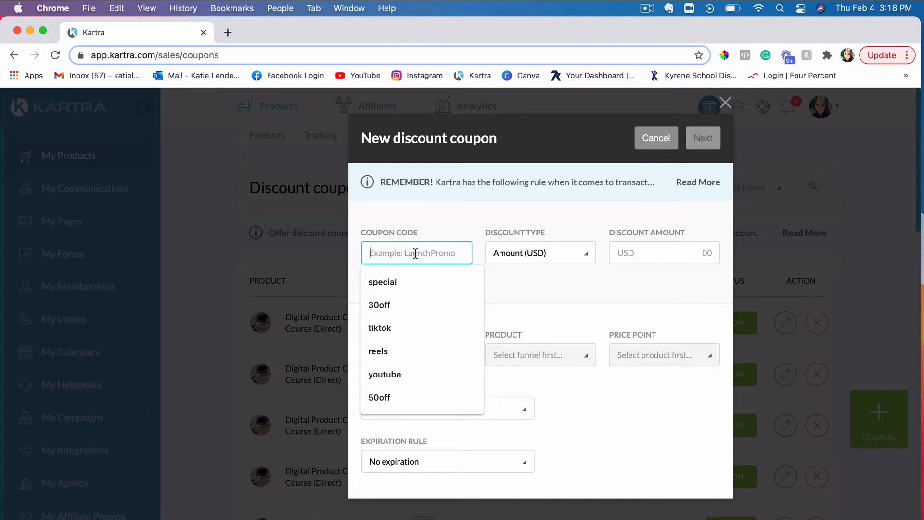
pyautogui.write('20')
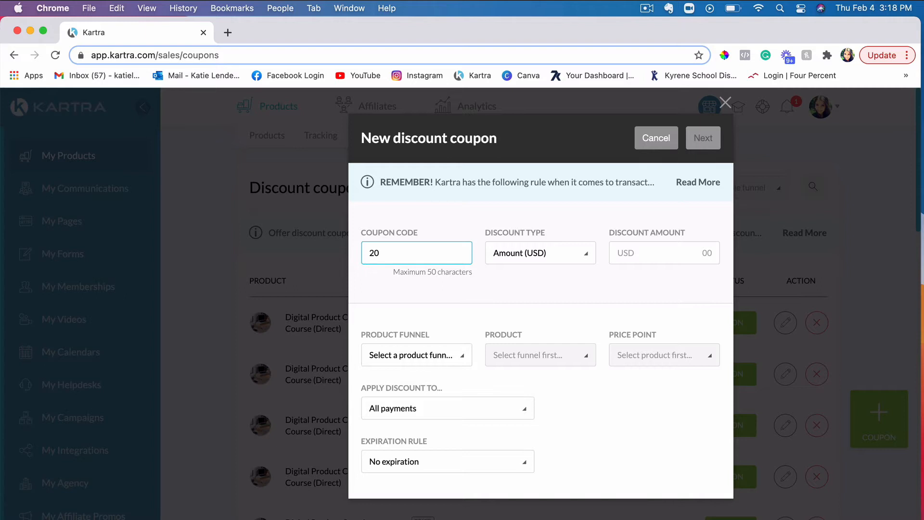
pyautogui.write('off')
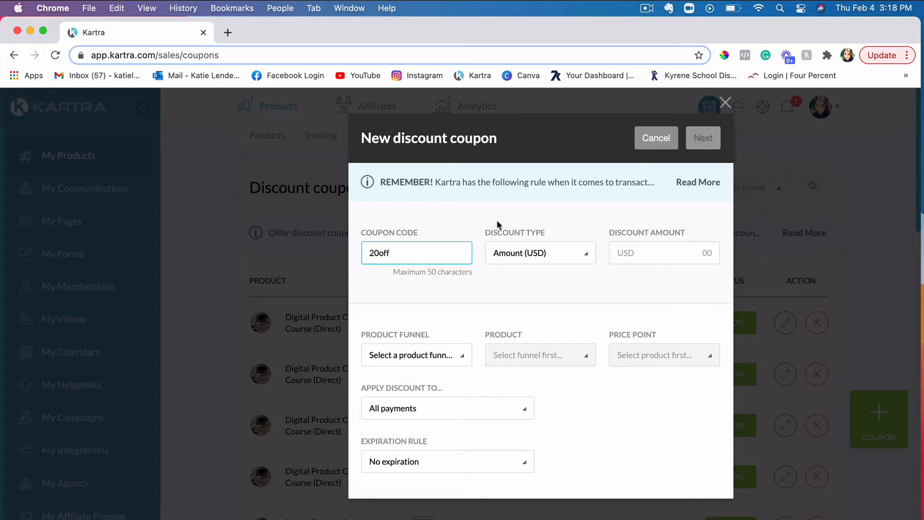
pyautogui.click(538, 252)
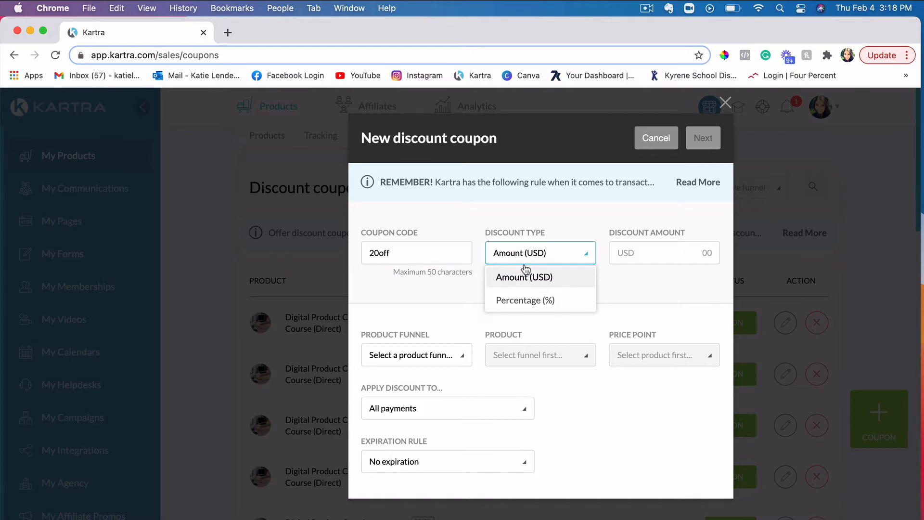
pyautogui.moveTo(548, 265)
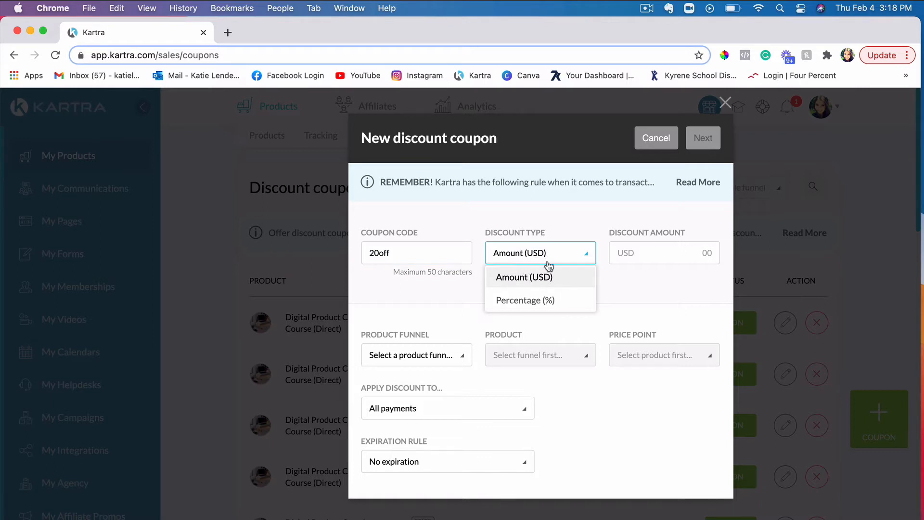
pyautogui.moveTo(510, 318)
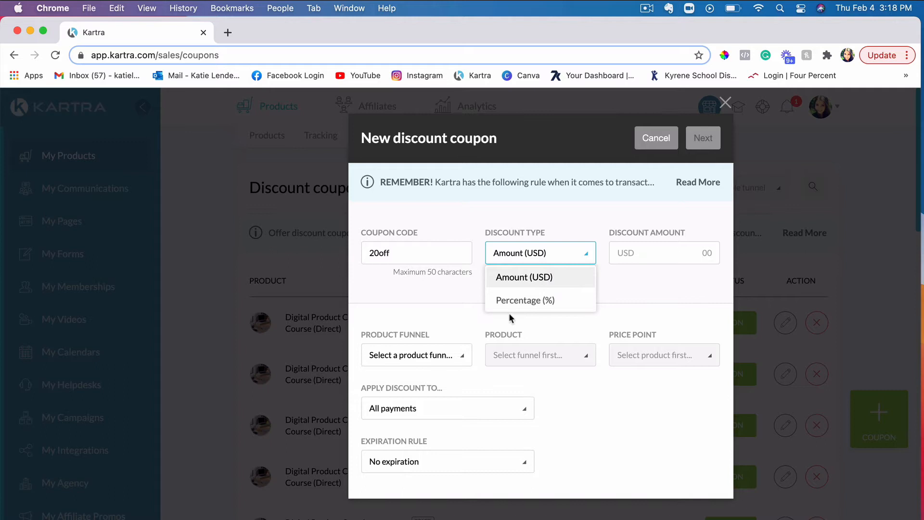
pyautogui.moveTo(537, 302)
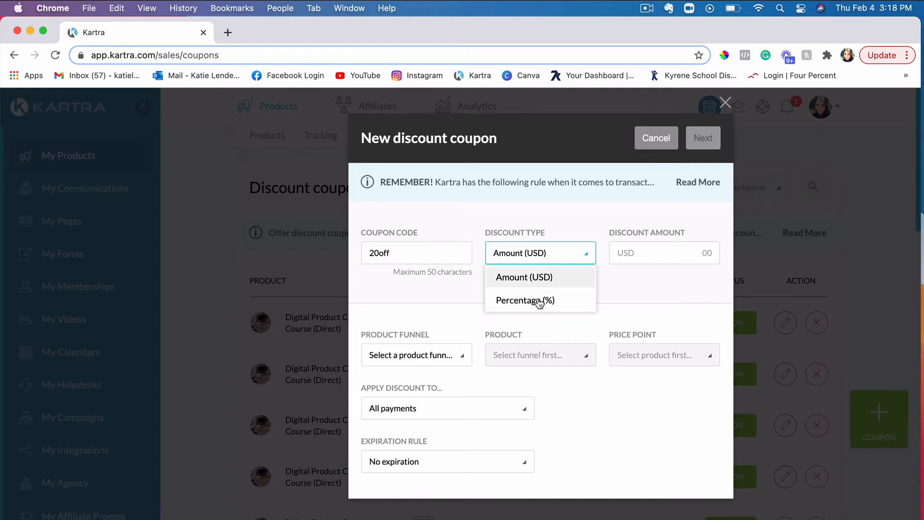
pyautogui.click(524, 300)
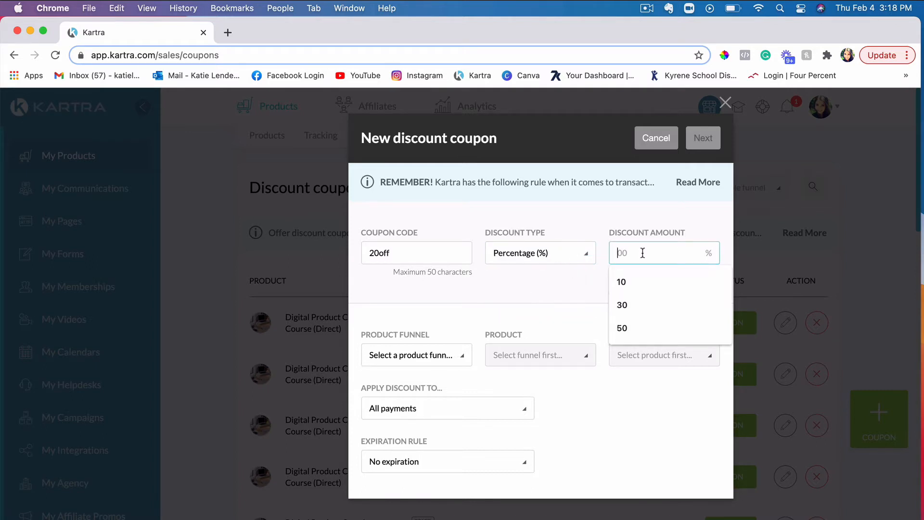
pyautogui.write('20')
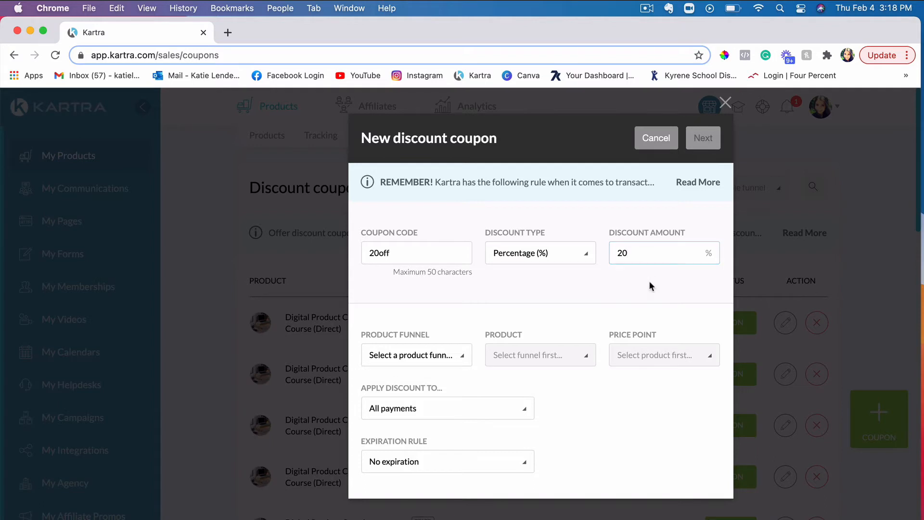
pyautogui.moveTo(404, 355)
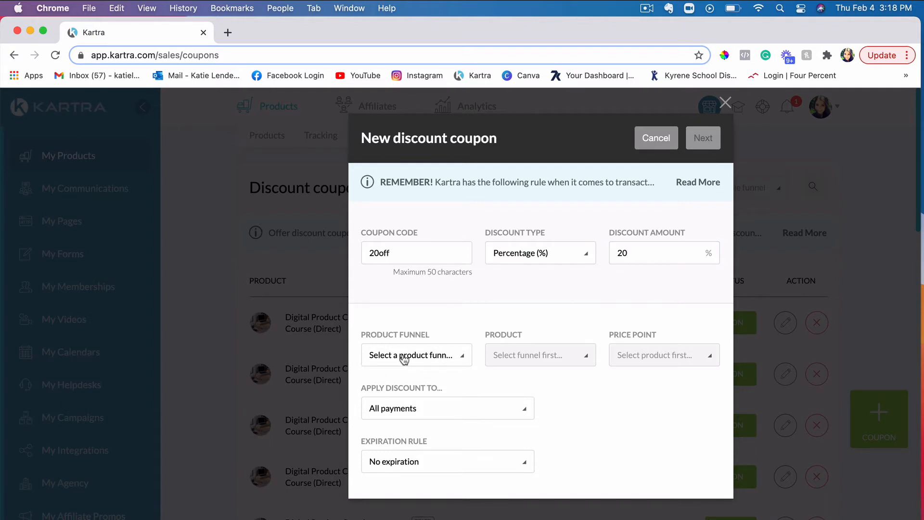
pyautogui.moveTo(417, 355)
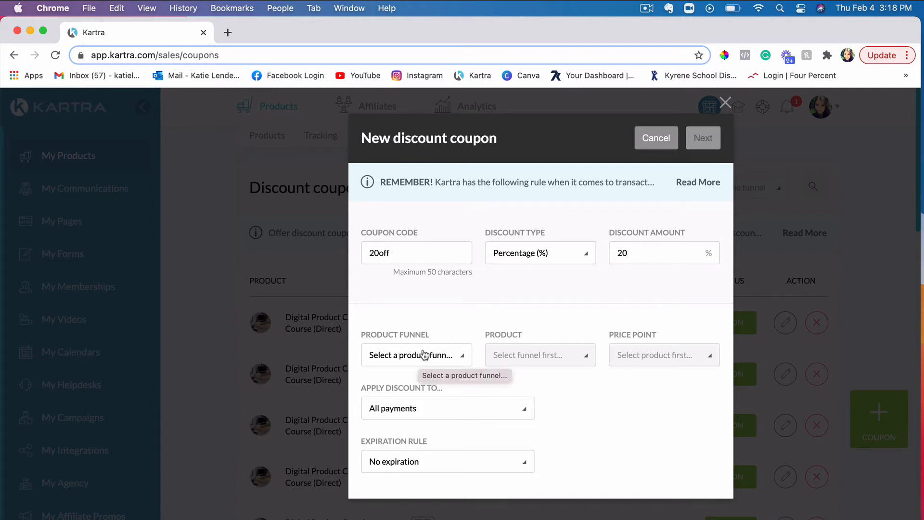
pyautogui.moveTo(429, 312)
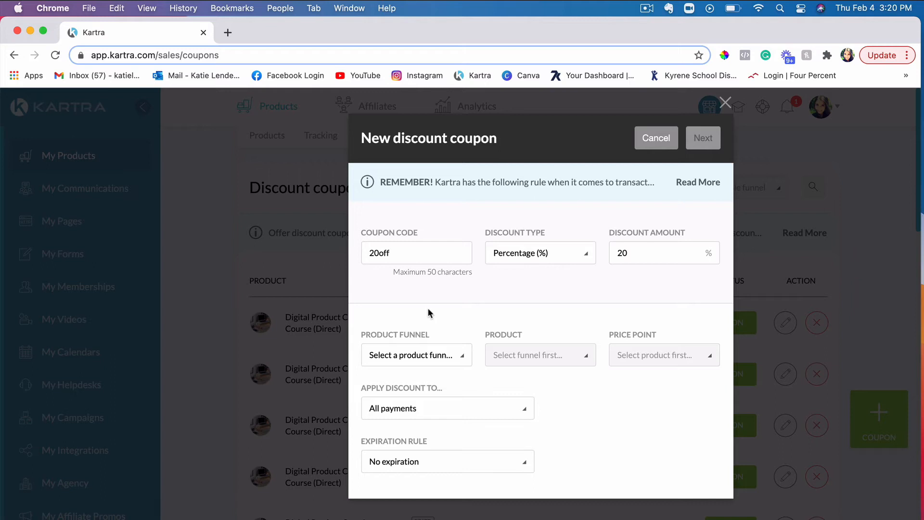
pyautogui.moveTo(390, 357)
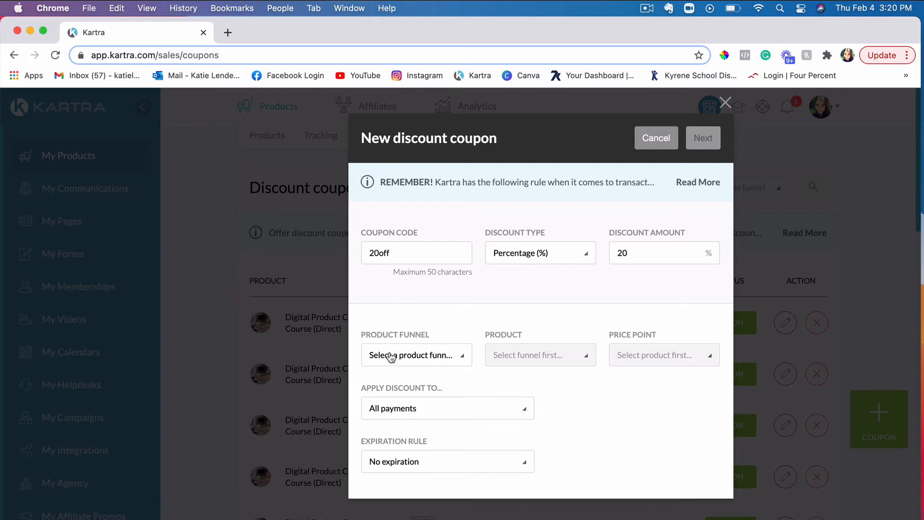
# Step: Apply the coupon to the Digital Product Creation Course at Price point 1
pyautogui.click(416, 355)
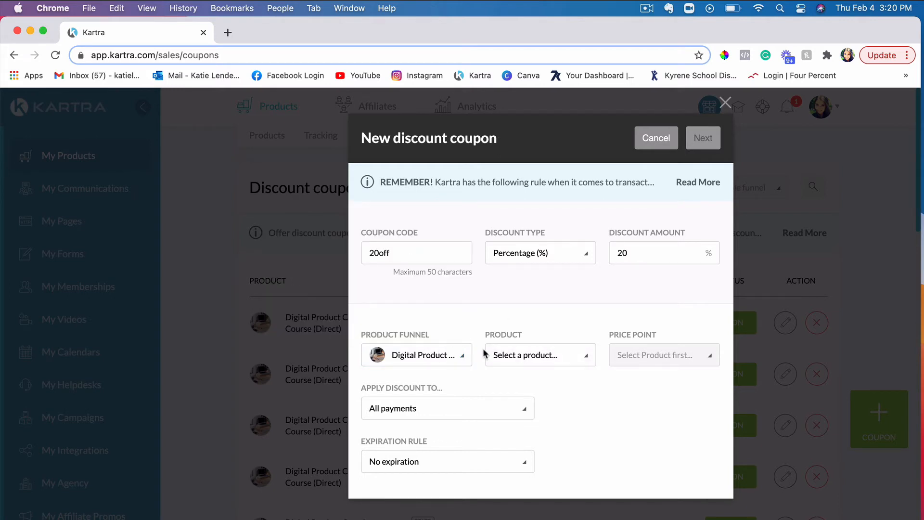
pyautogui.moveTo(532, 356)
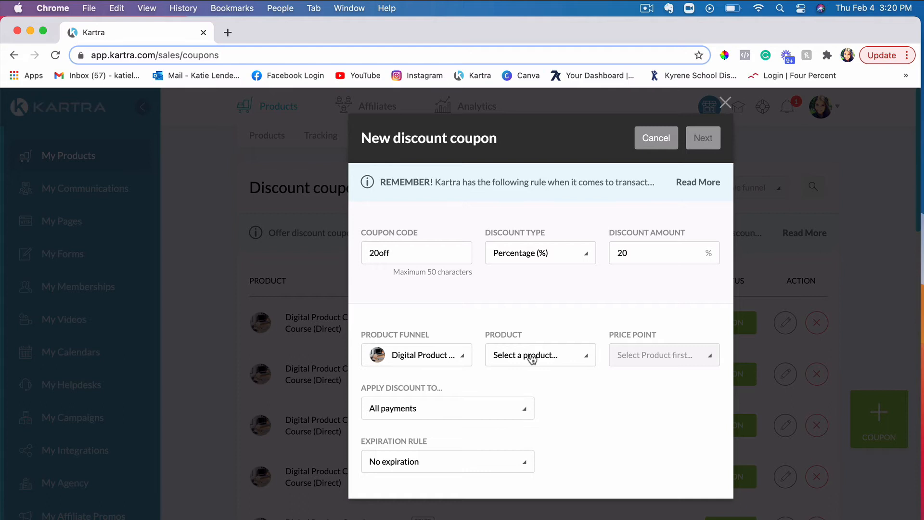
pyautogui.click(539, 355)
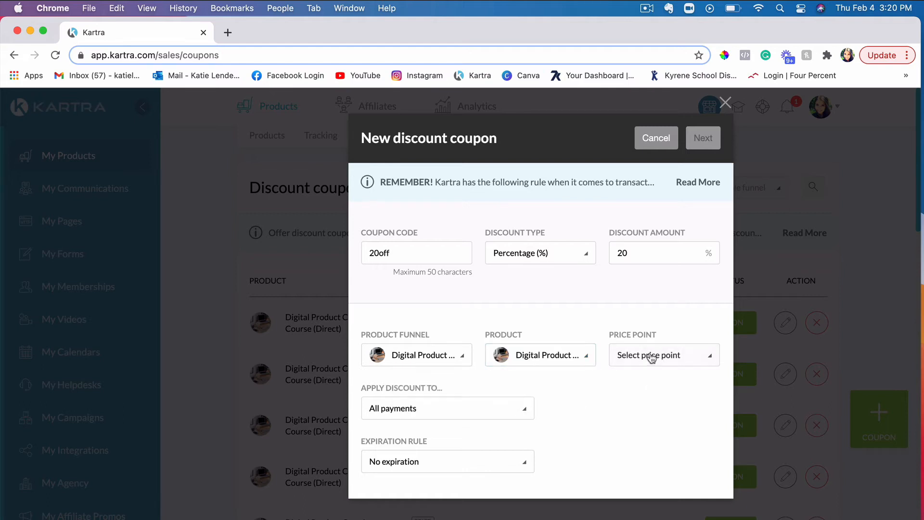
pyautogui.click(663, 354)
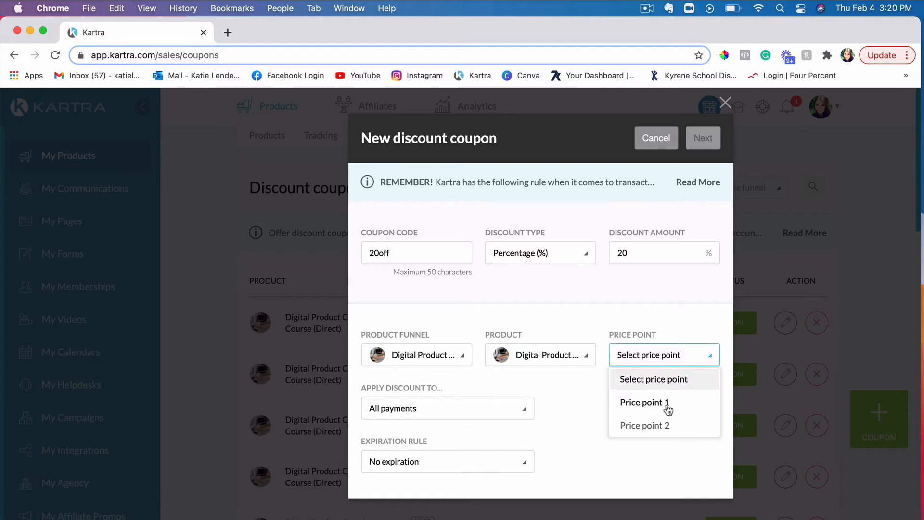
pyautogui.click(644, 401)
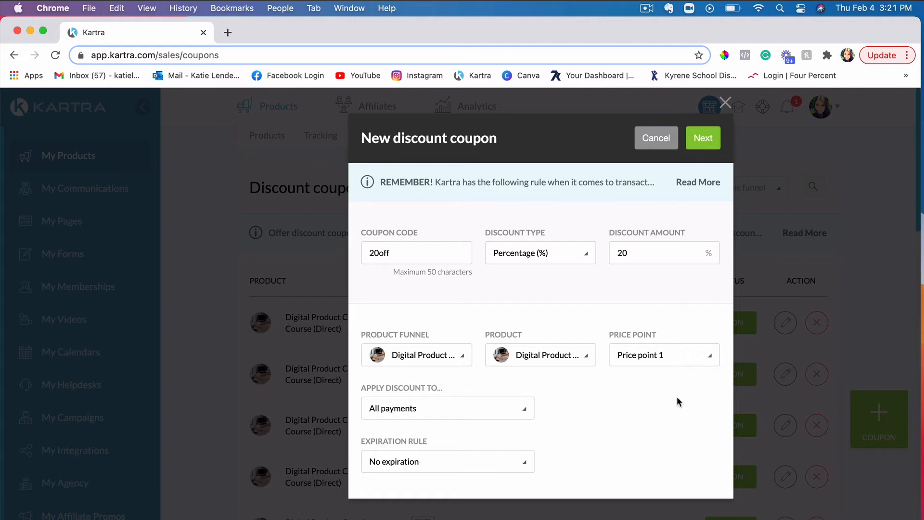
pyautogui.moveTo(641, 376)
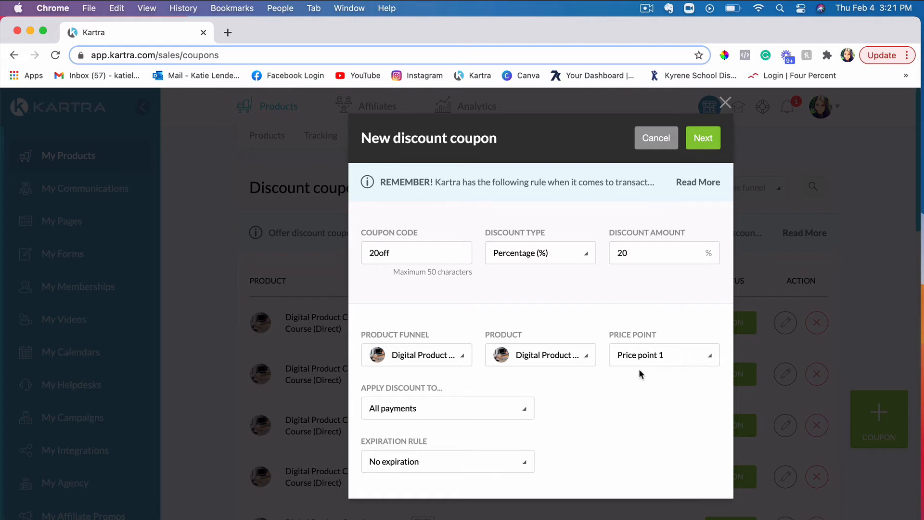
pyautogui.moveTo(648, 375)
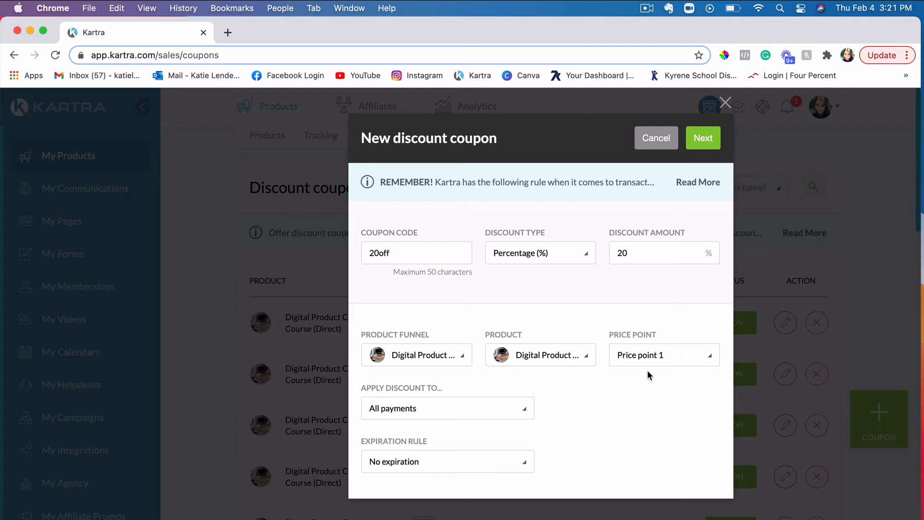
pyautogui.moveTo(635, 359)
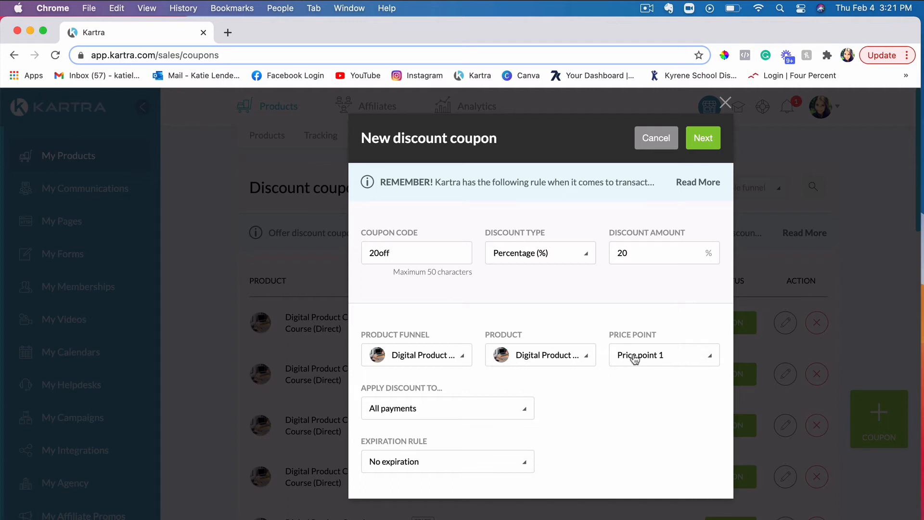
pyautogui.moveTo(648, 377)
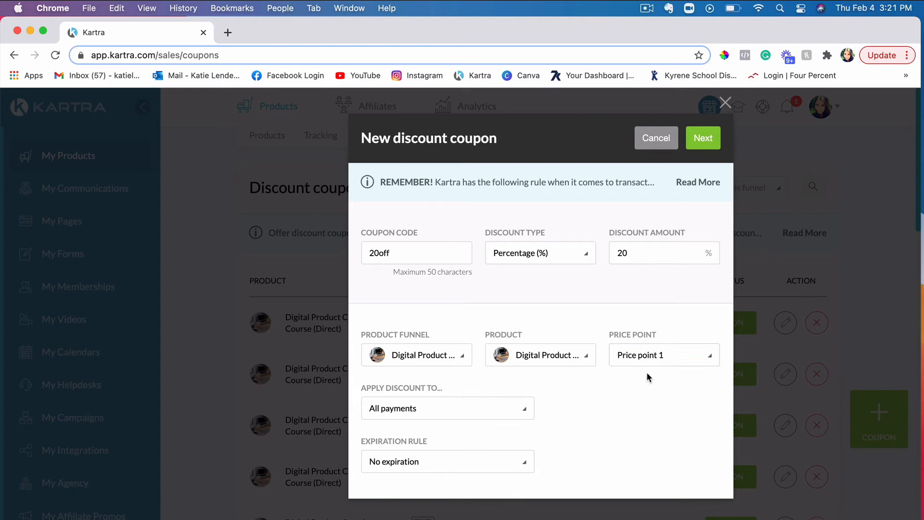
pyautogui.moveTo(475, 285)
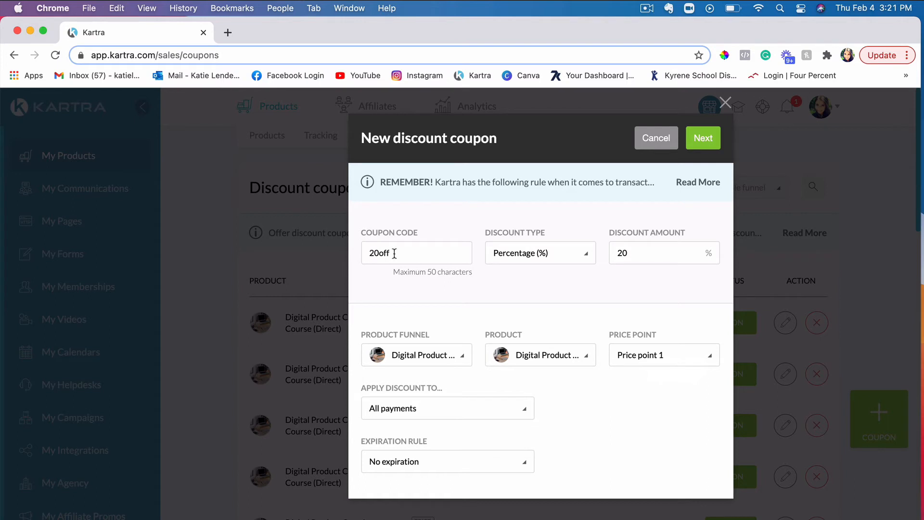
pyautogui.moveTo(683, 364)
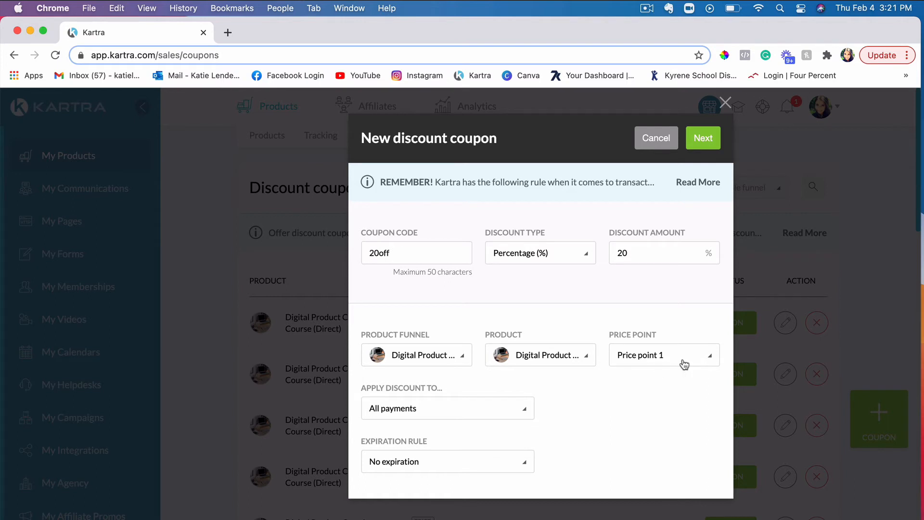
pyautogui.moveTo(682, 364)
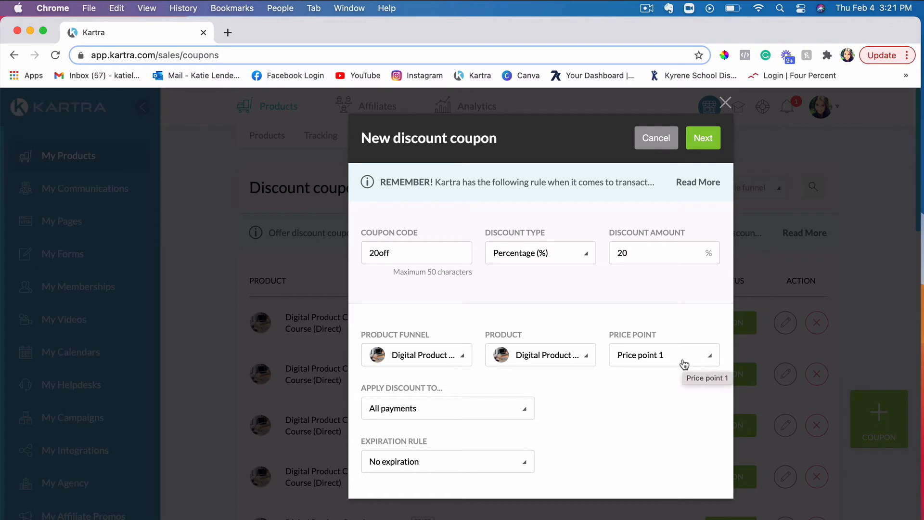
pyautogui.moveTo(657, 393)
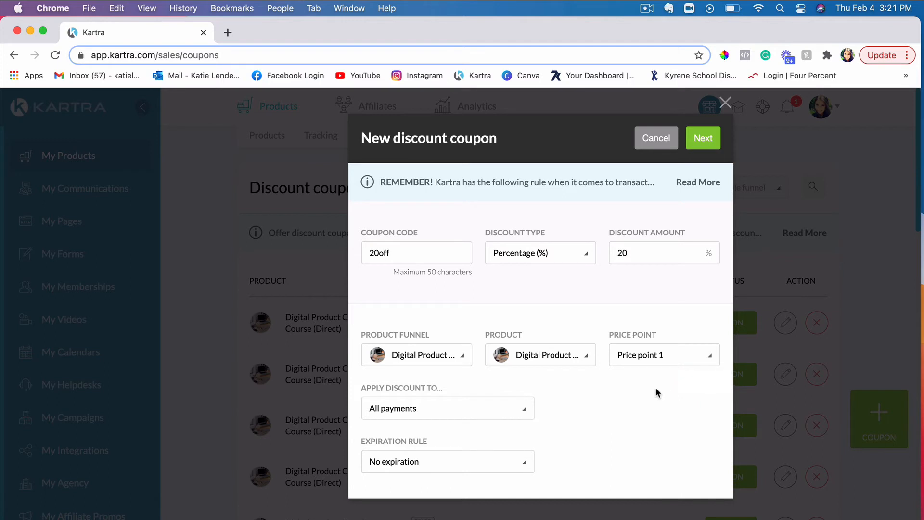
pyautogui.moveTo(640, 372)
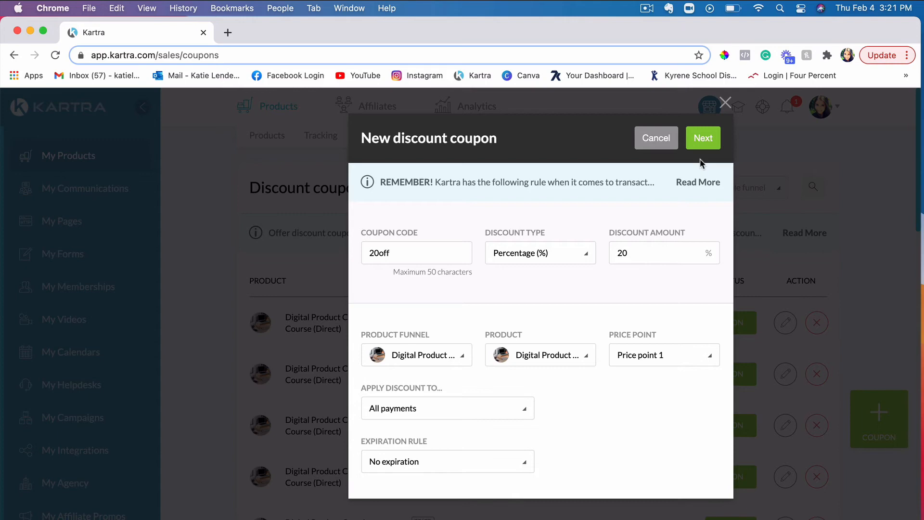
# Step: Review the payment and price point options, keeping the discount on all payments
pyautogui.click(702, 138)
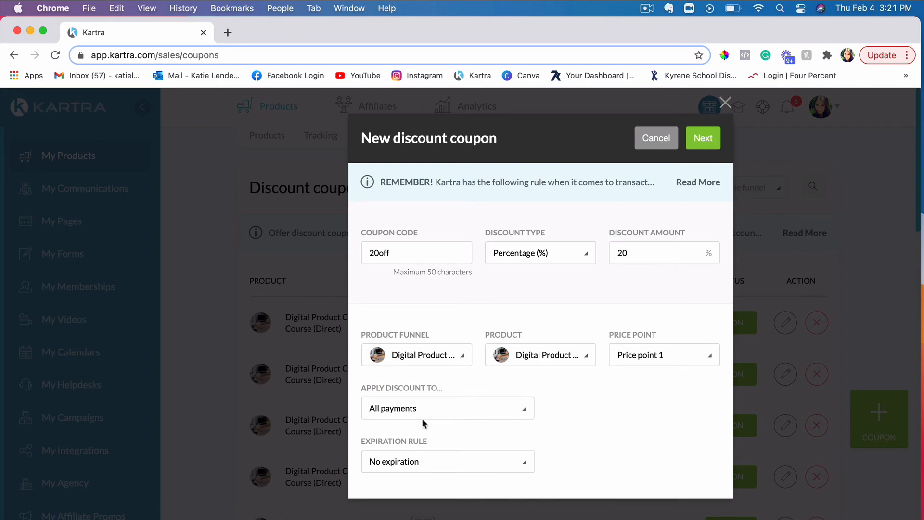
pyautogui.click(446, 408)
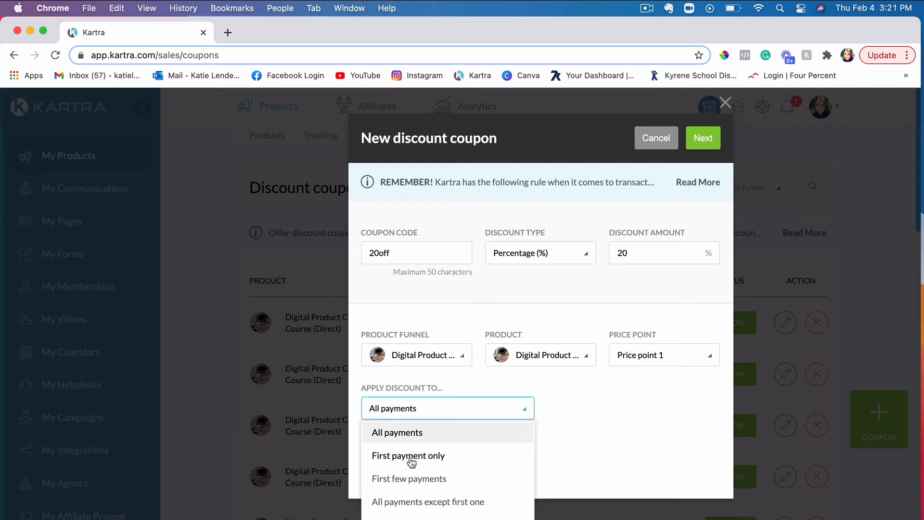
pyautogui.moveTo(478, 464)
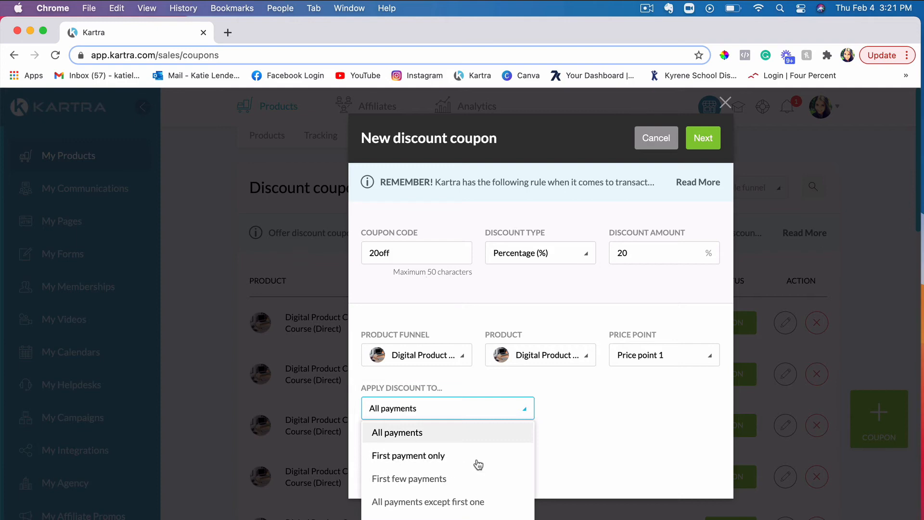
pyautogui.click(663, 355)
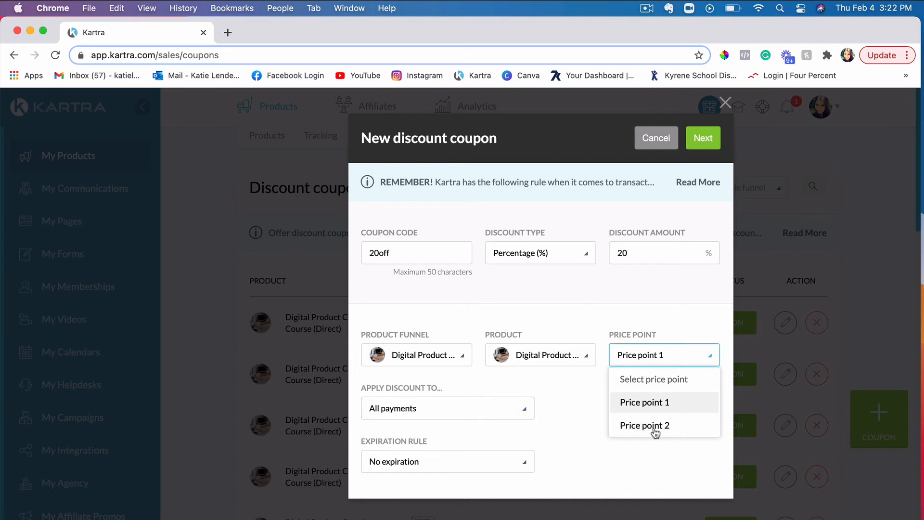
pyautogui.click(447, 408)
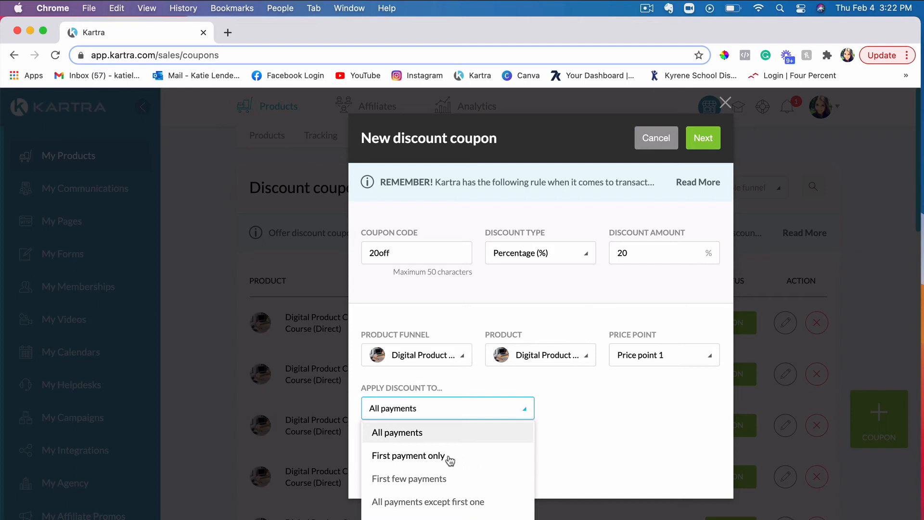
pyautogui.moveTo(381, 476)
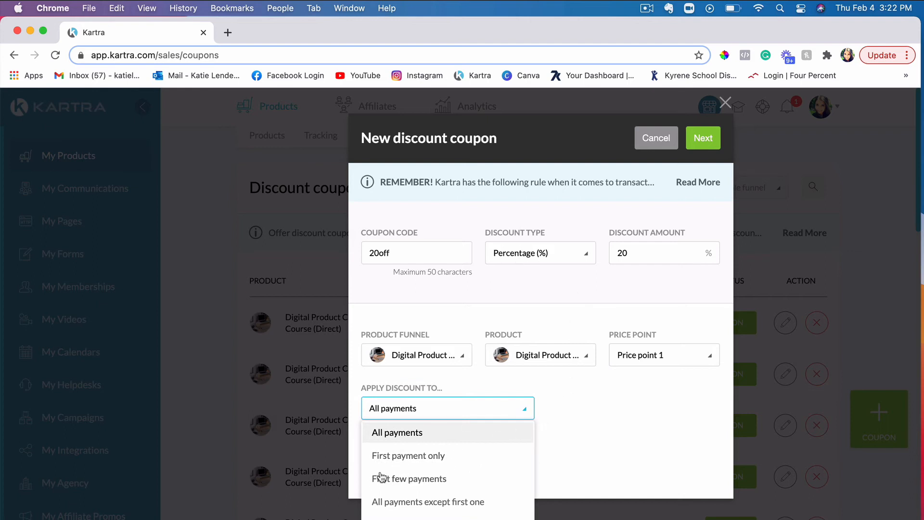
pyautogui.moveTo(510, 455)
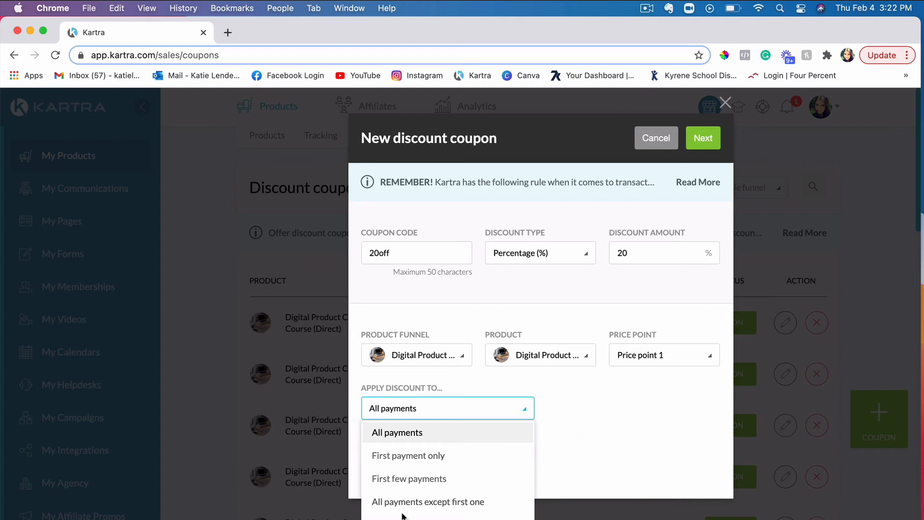
pyautogui.moveTo(491, 504)
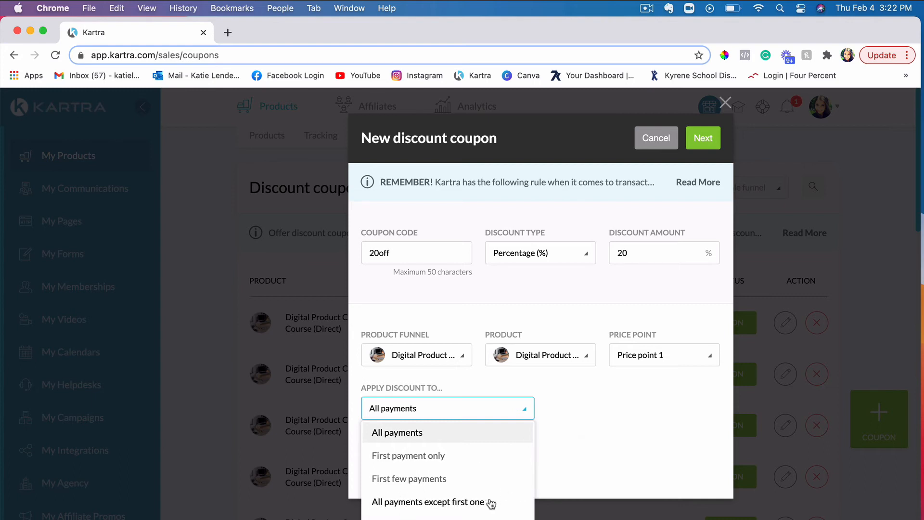
pyautogui.click(396, 432)
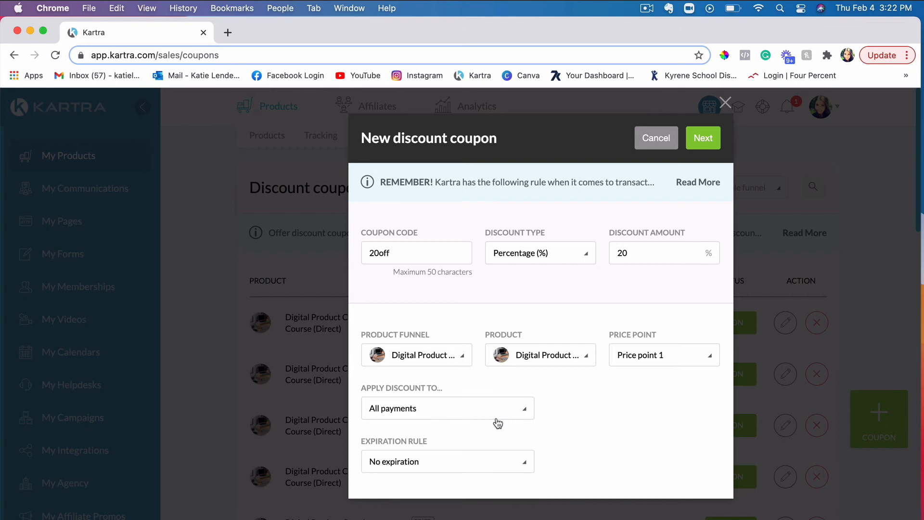
pyautogui.moveTo(372, 466)
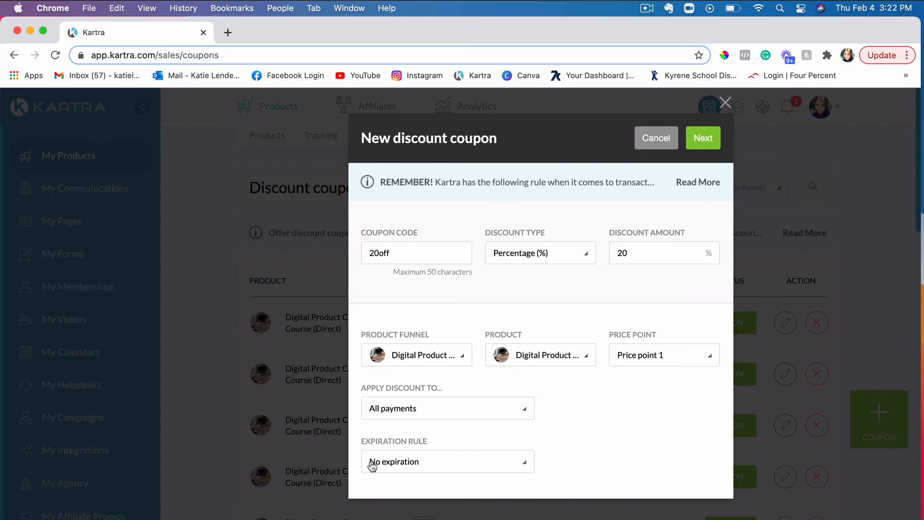
# Step: Set the expiration rule to No expiration and advance to the visibility step
pyautogui.click(446, 461)
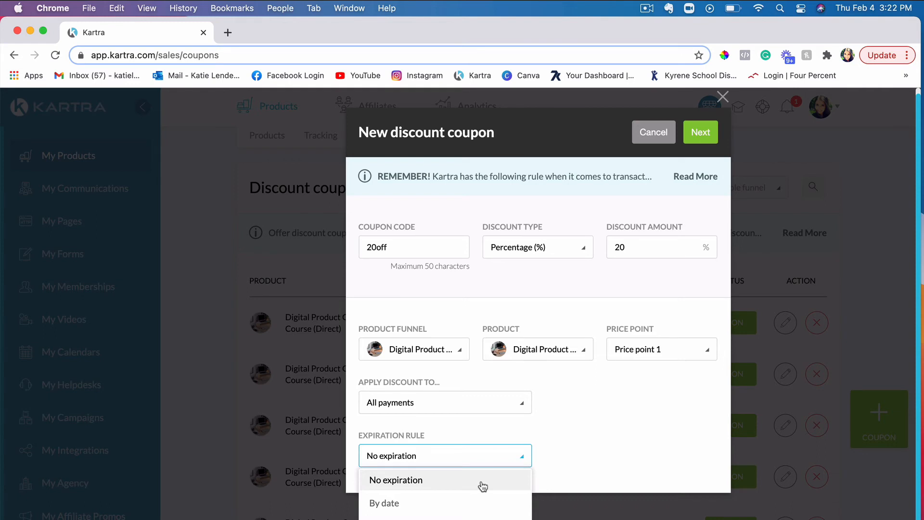
pyautogui.moveTo(551, 457)
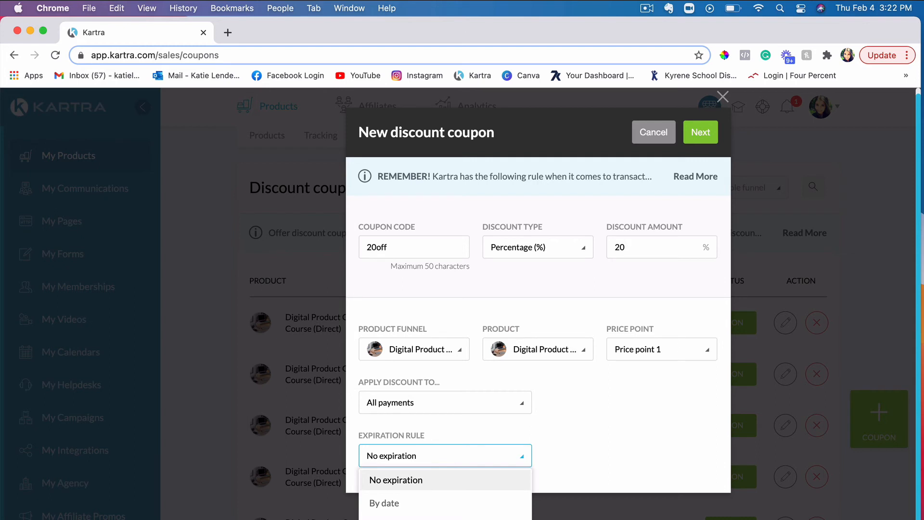
pyautogui.moveTo(553, 457)
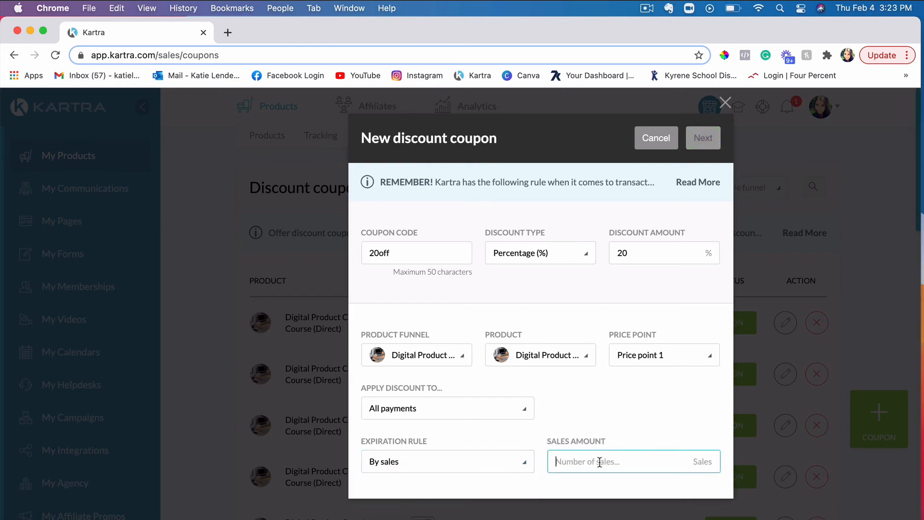
pyautogui.write('10')
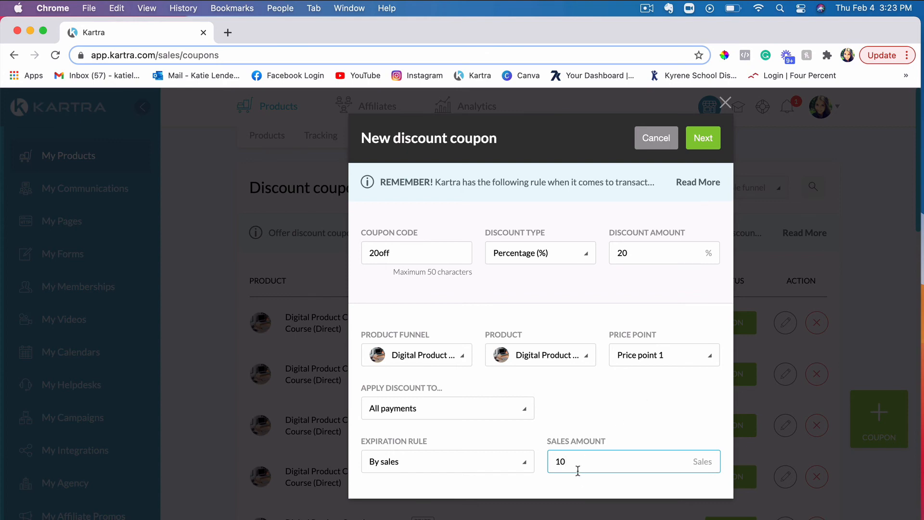
pyautogui.click(444, 461)
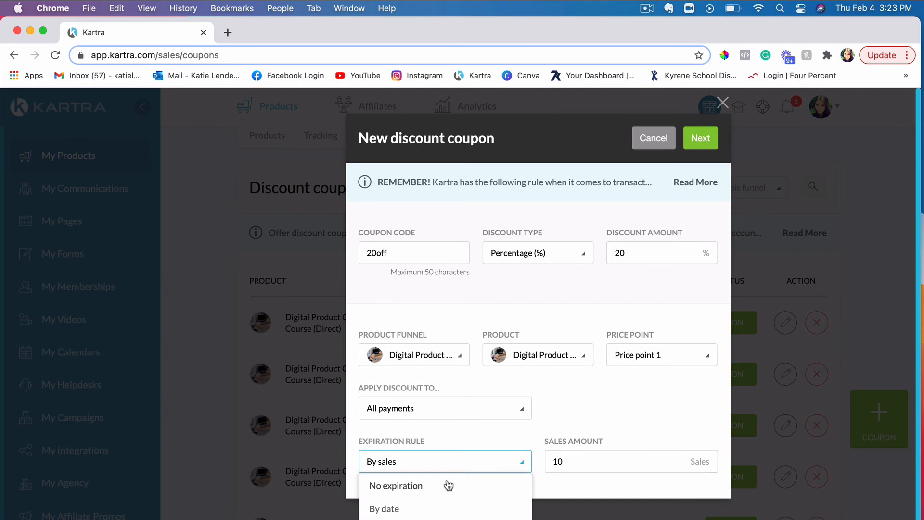
pyautogui.click(396, 486)
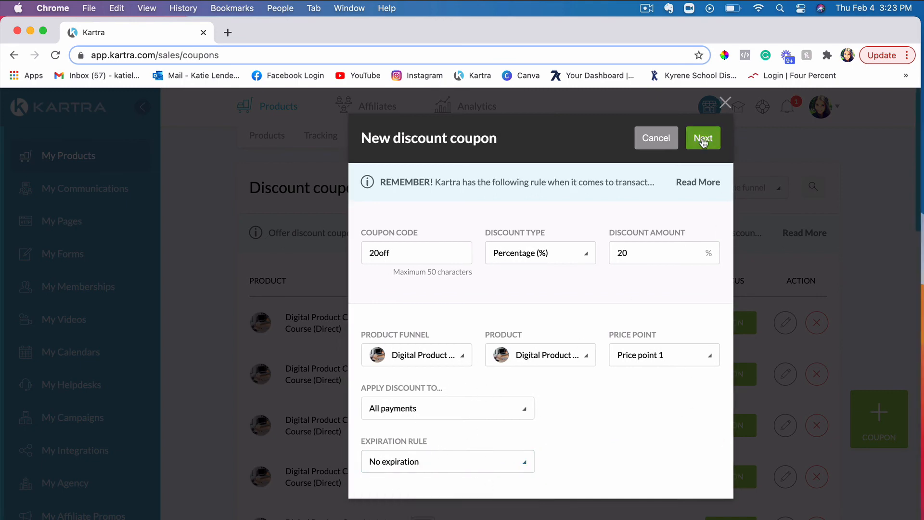
pyautogui.click(702, 138)
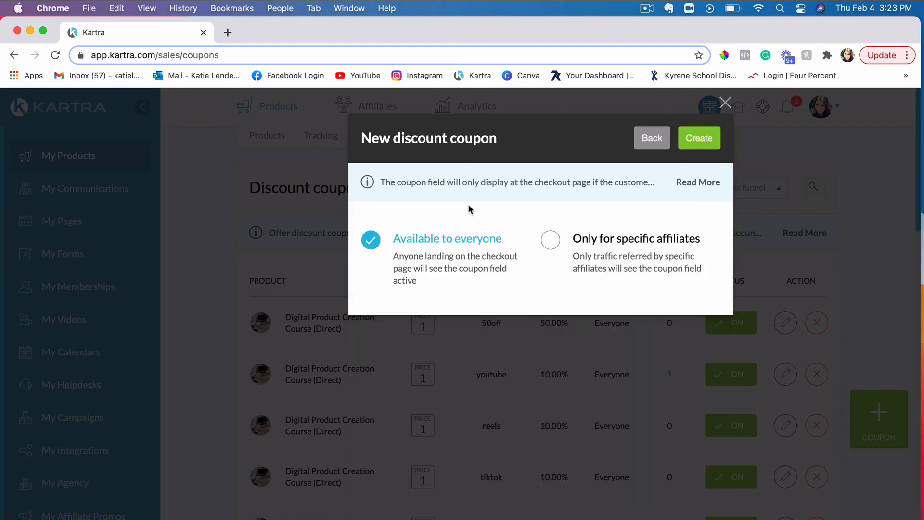
pyautogui.moveTo(549, 241)
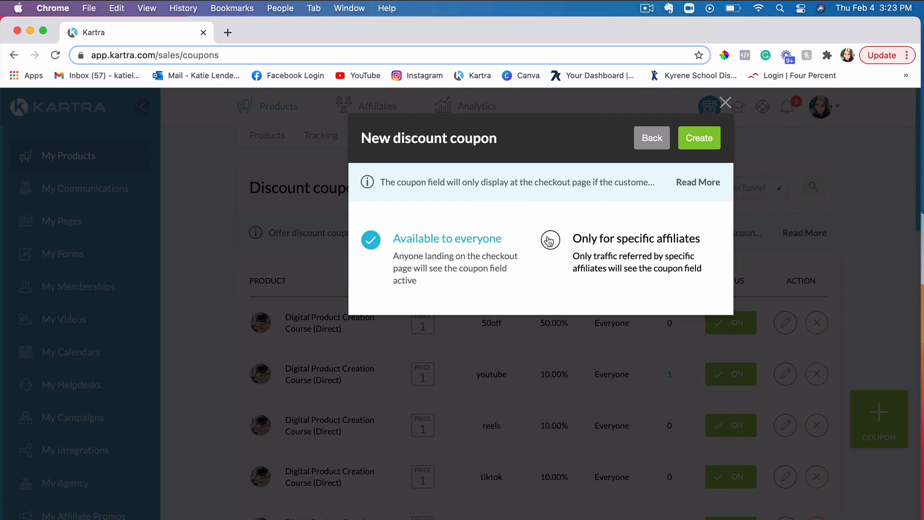
pyautogui.moveTo(549, 242)
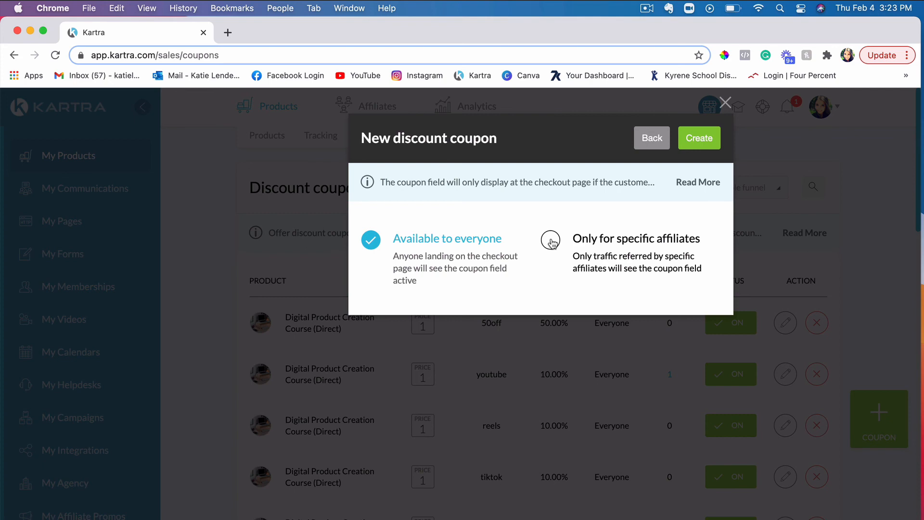
pyautogui.moveTo(735, 175)
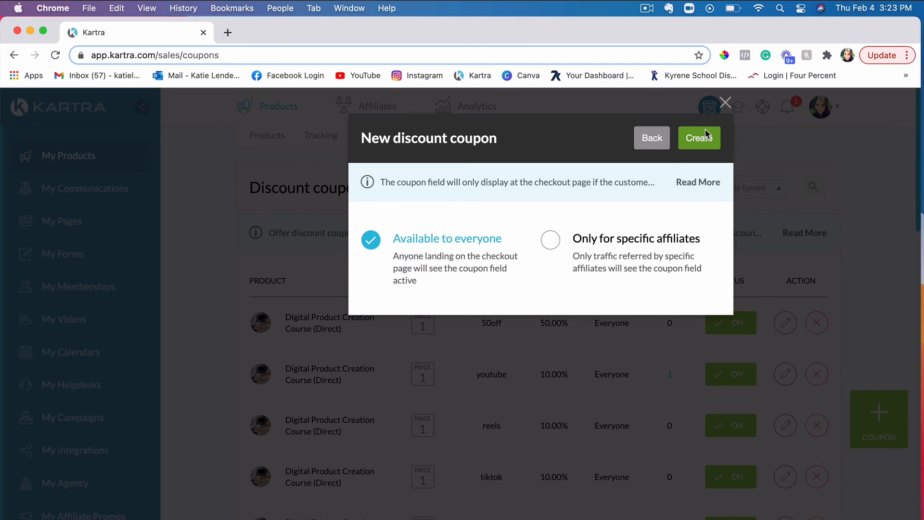
# Step: Create the 20off coupon for everyone and return to the Discount coupons list
pyautogui.click(698, 138)
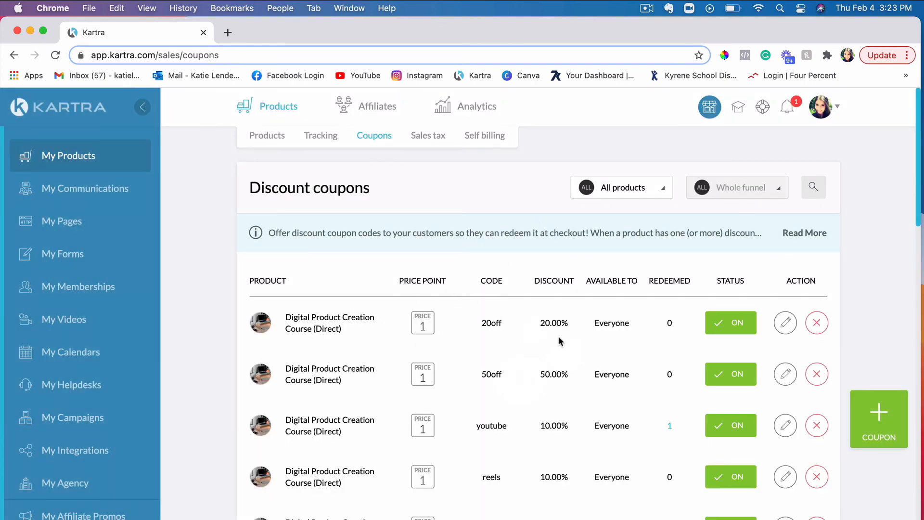
pyautogui.moveTo(478, 326)
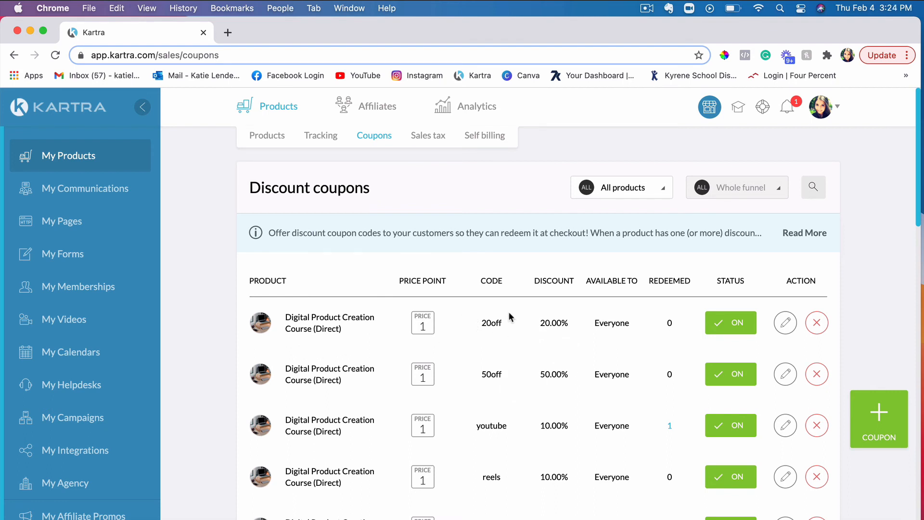
pyautogui.moveTo(456, 287)
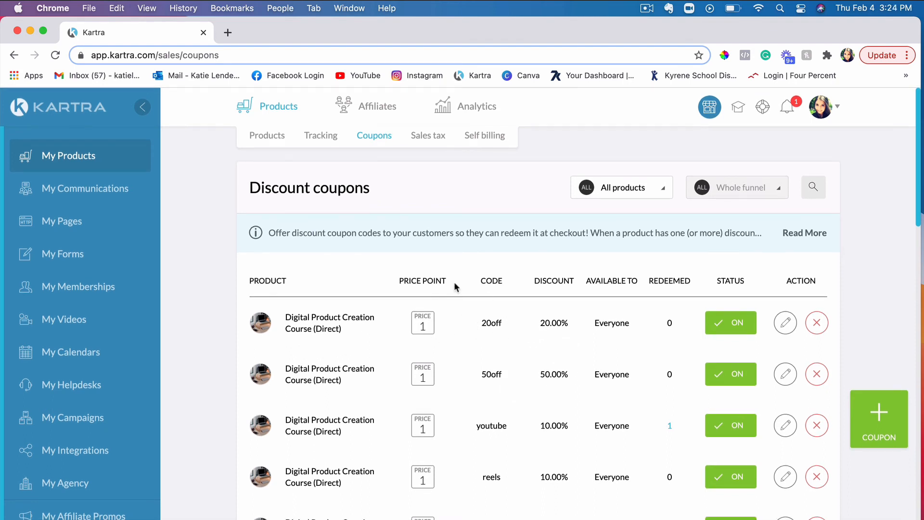
pyautogui.moveTo(484, 323)
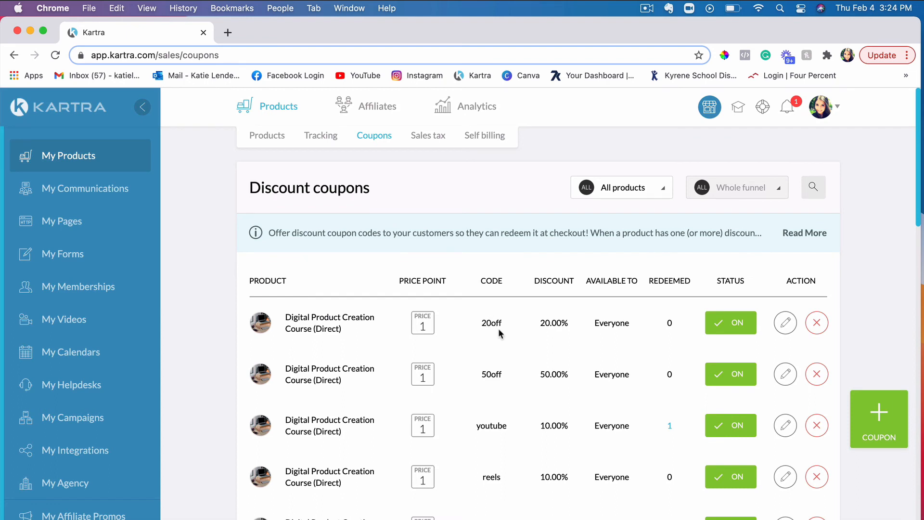
pyautogui.moveTo(499, 318)
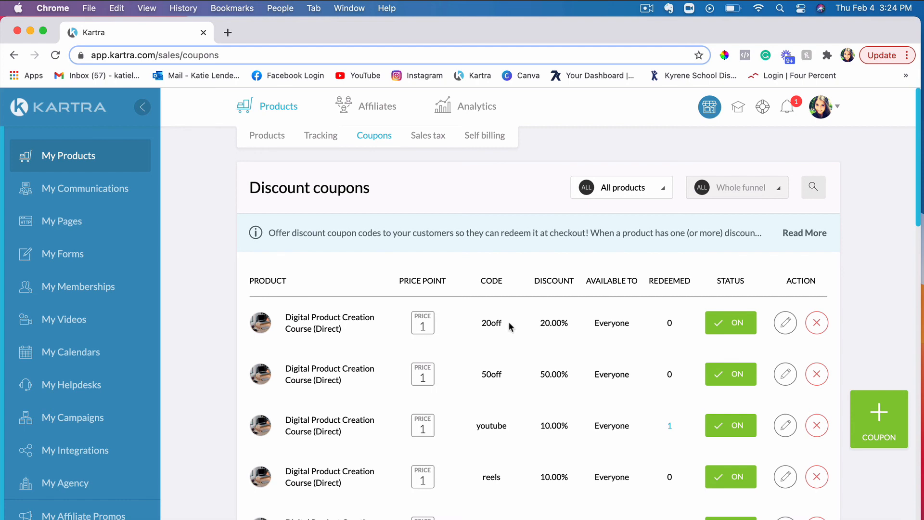
pyautogui.moveTo(416, 315)
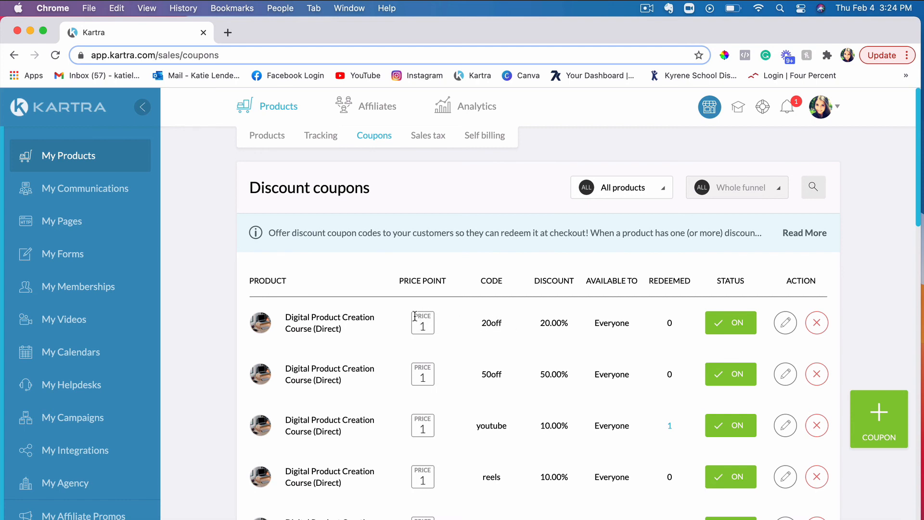
pyautogui.moveTo(468, 327)
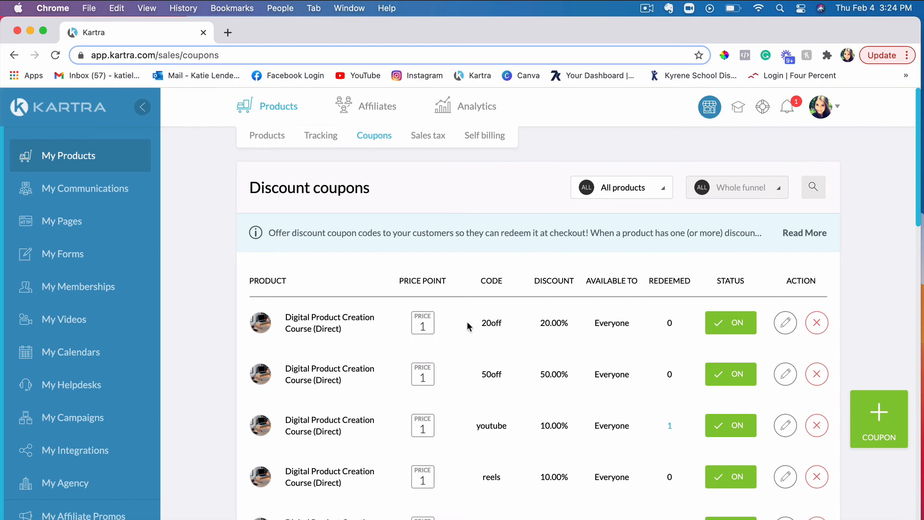
pyautogui.moveTo(909, 437)
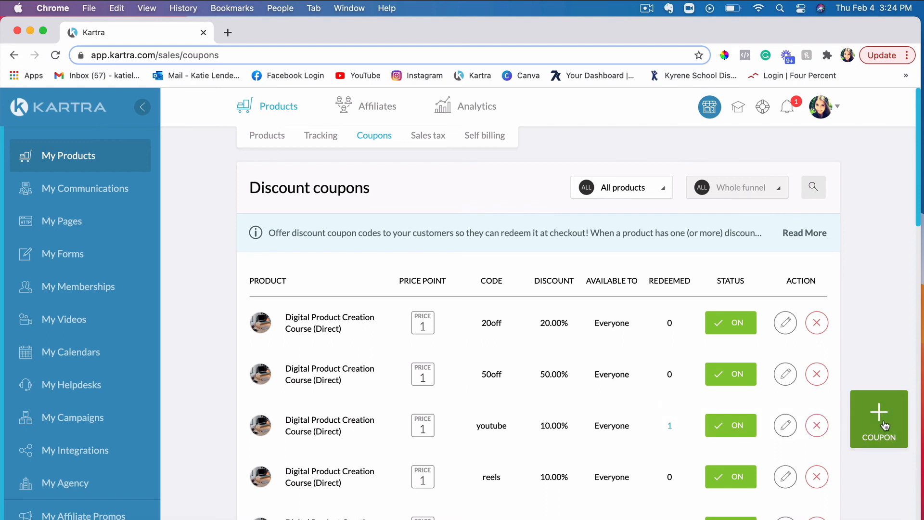
pyautogui.moveTo(430, 323)
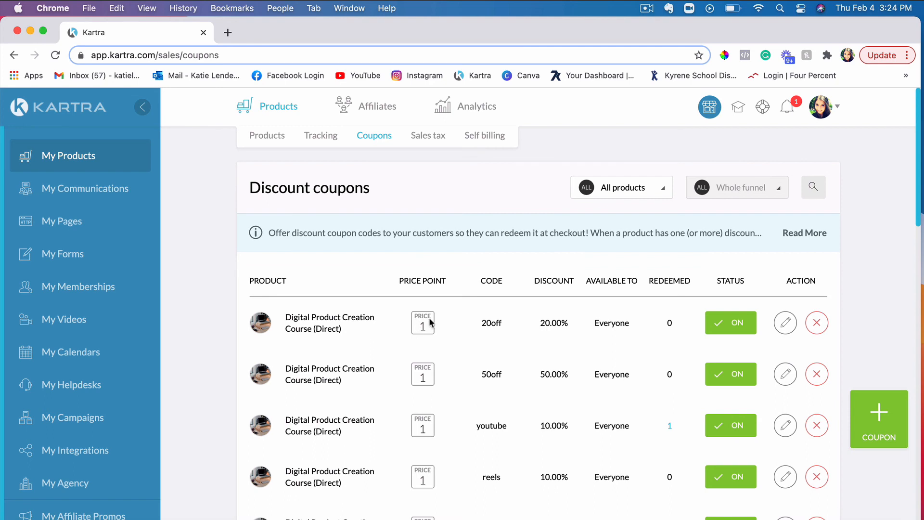
pyautogui.moveTo(467, 336)
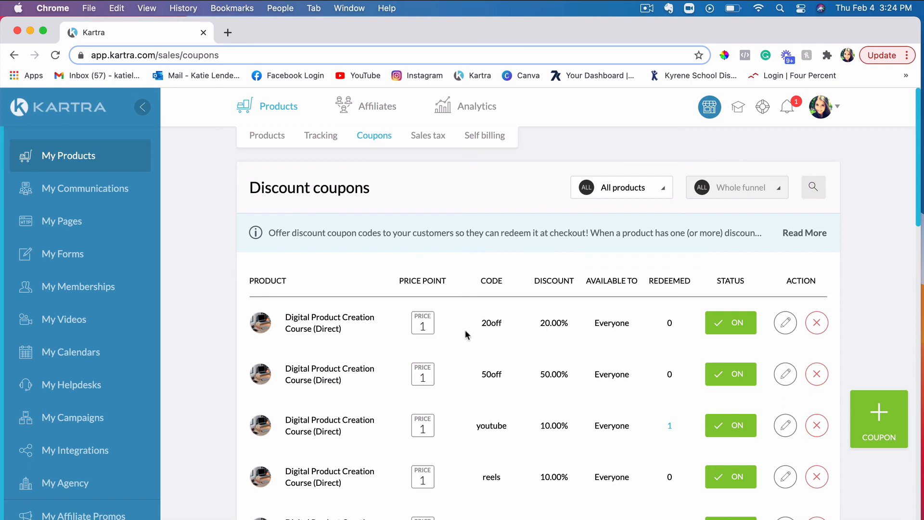
pyautogui.moveTo(480, 325)
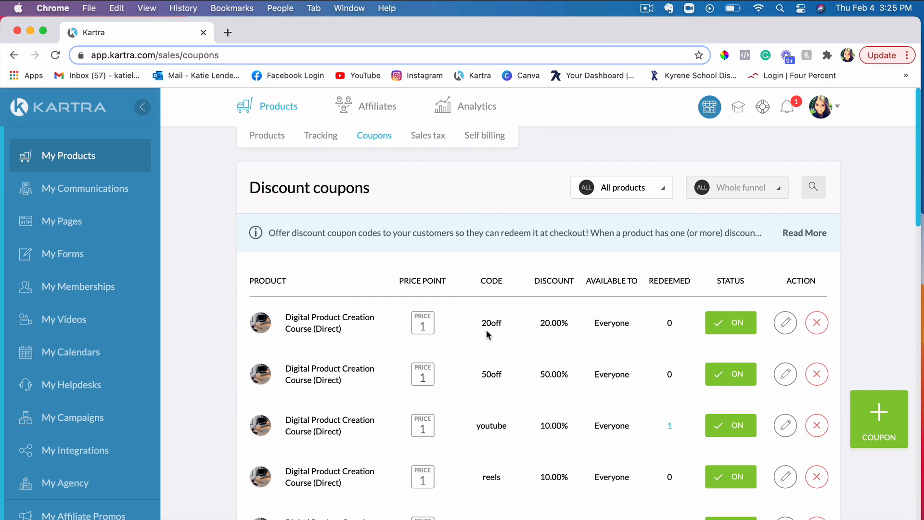
pyautogui.moveTo(653, 5)
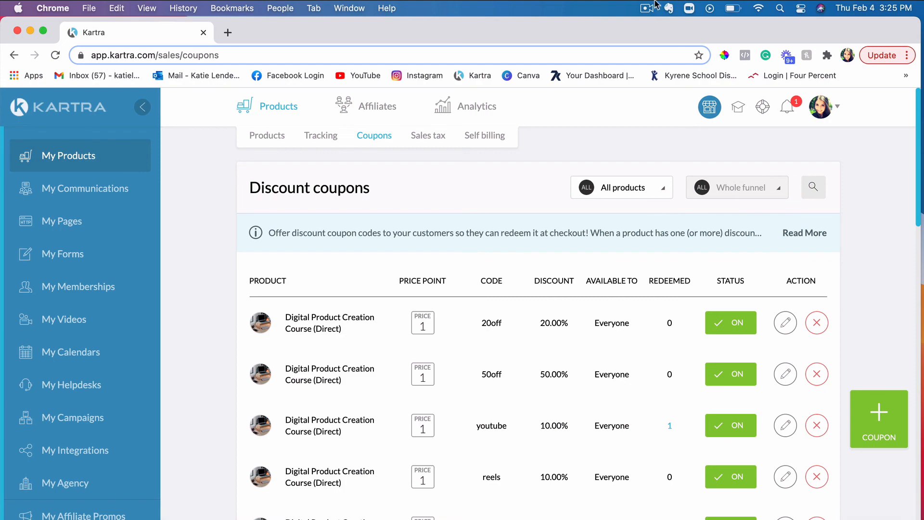